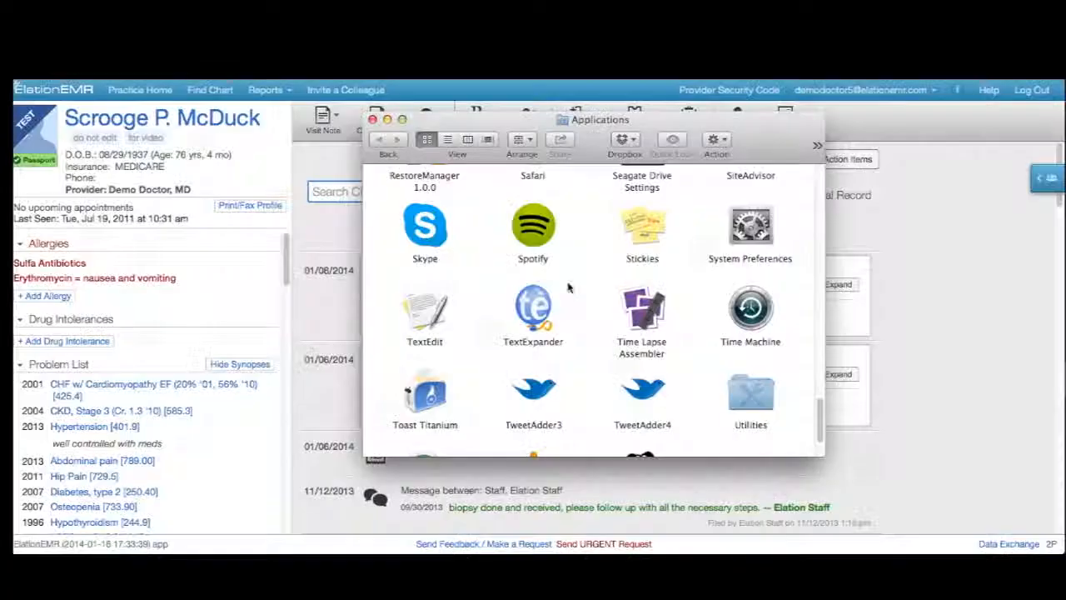
# Launch TextExpander from the Finder Applications folder
pyautogui.click(533, 312)
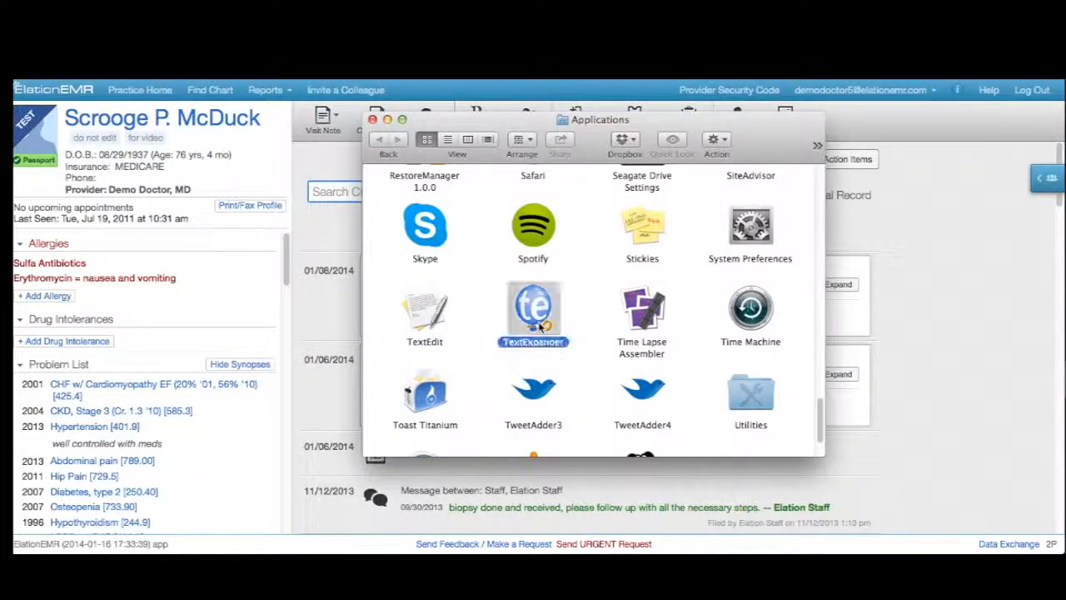
pyautogui.doubleClick(533, 314)
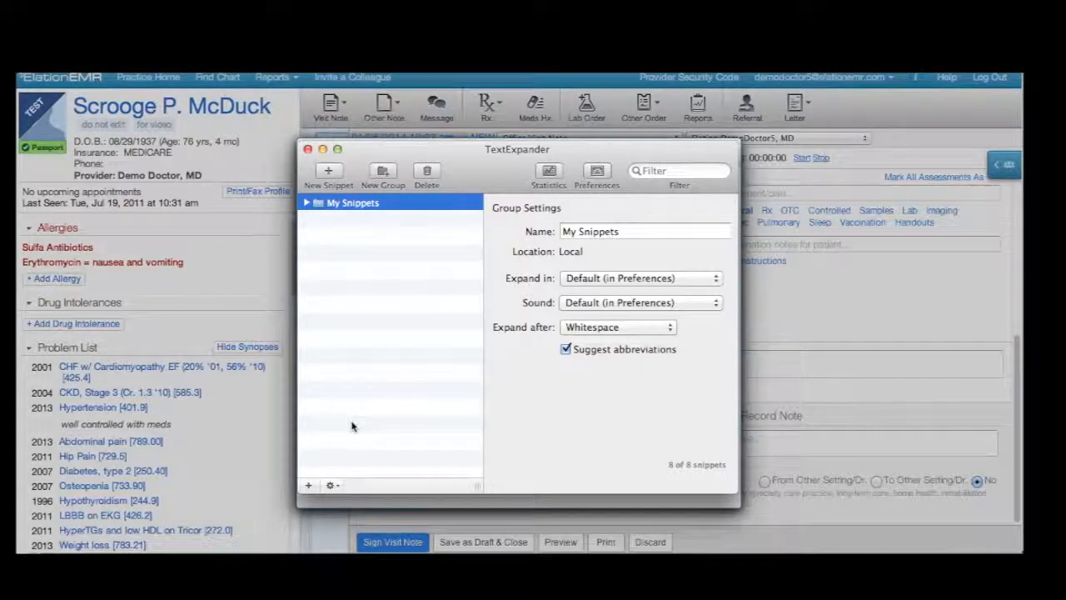
pyautogui.moveTo(337, 446)
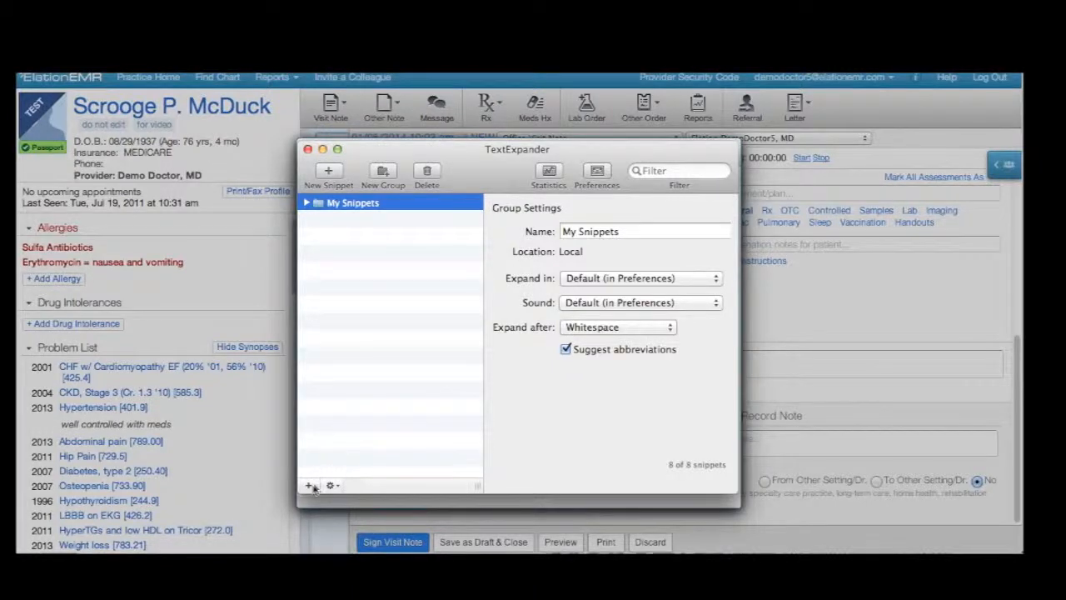
# Create a new snippet expanding to 'Hydrochlorothiazide' and begin its abbreviation
pyautogui.press('cmd+n')
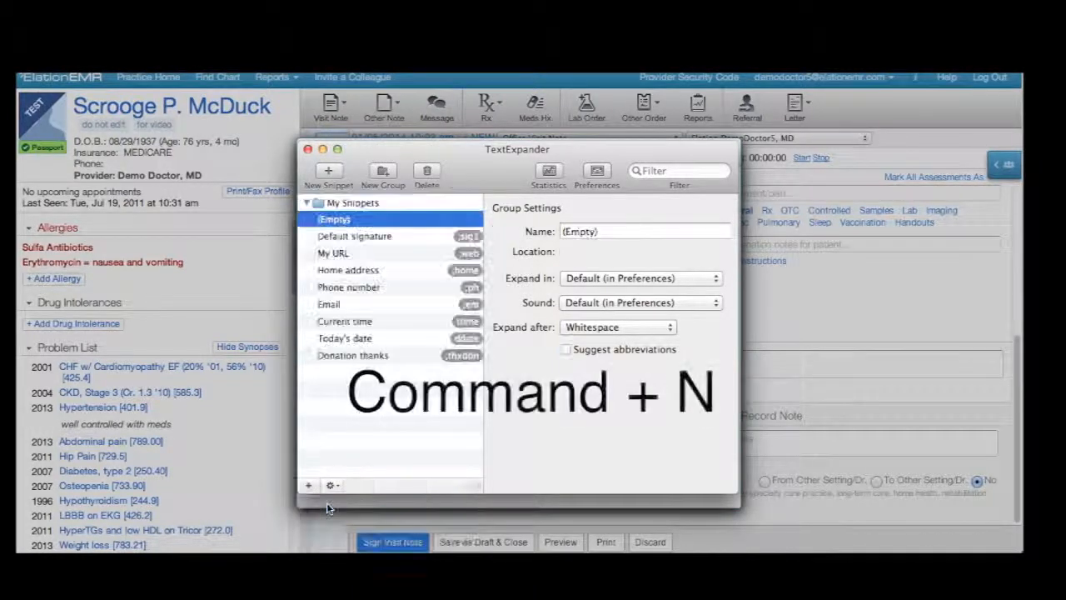
pyautogui.press('cmd+n')
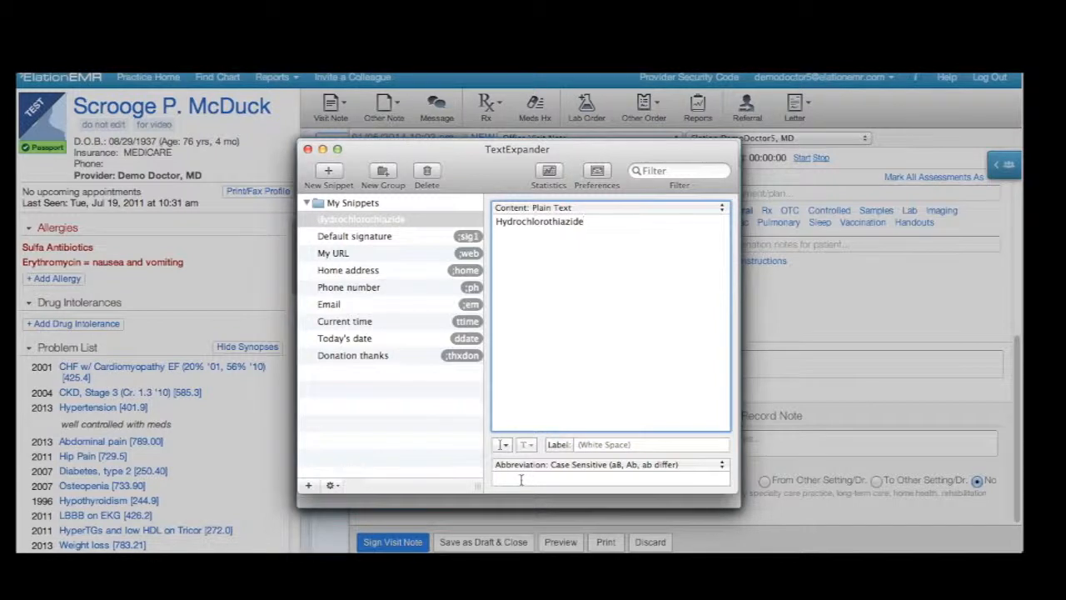
pyautogui.write(':h')
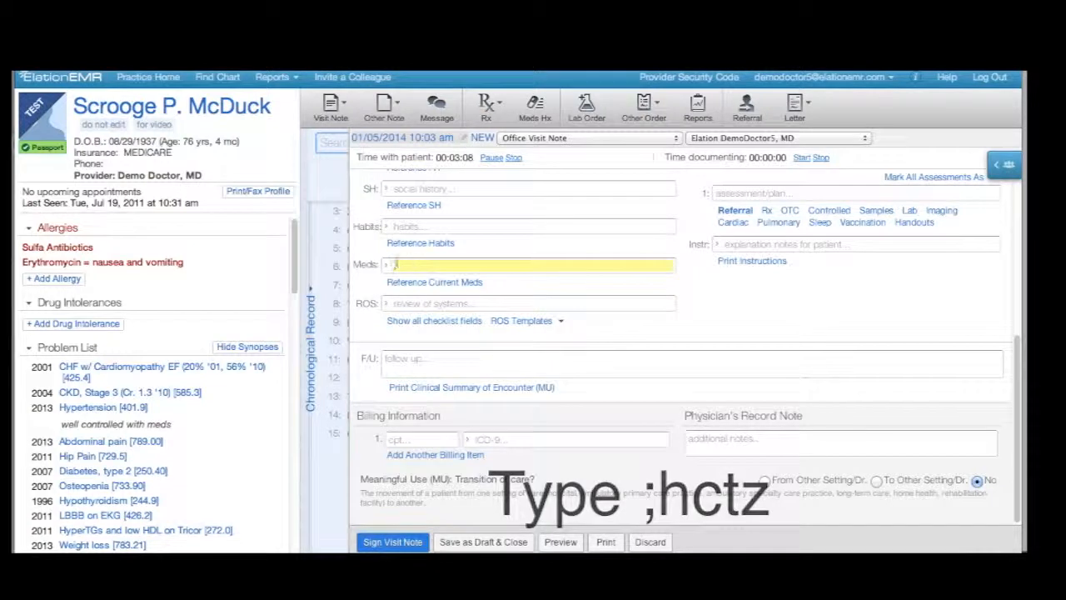
# Type ;hctz in the Meds field to expand Hydrochlorothiazide
pyautogui.write(';hctz')
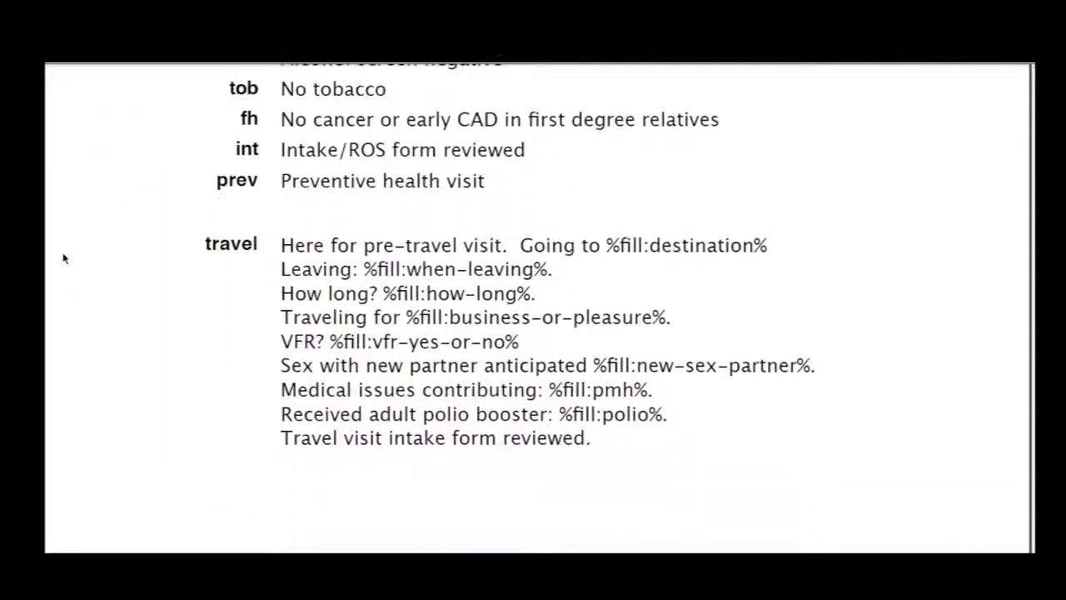
# Scroll the TextExpander Snippets PDF down to the travel entry
pyautogui.scroll(-3)
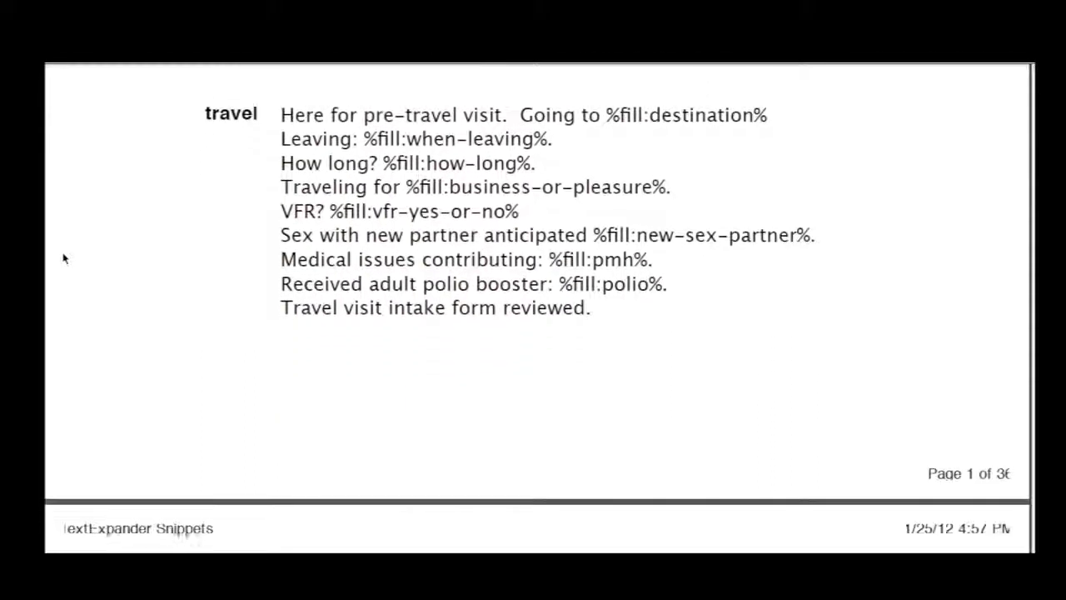
pyautogui.scroll(-3)
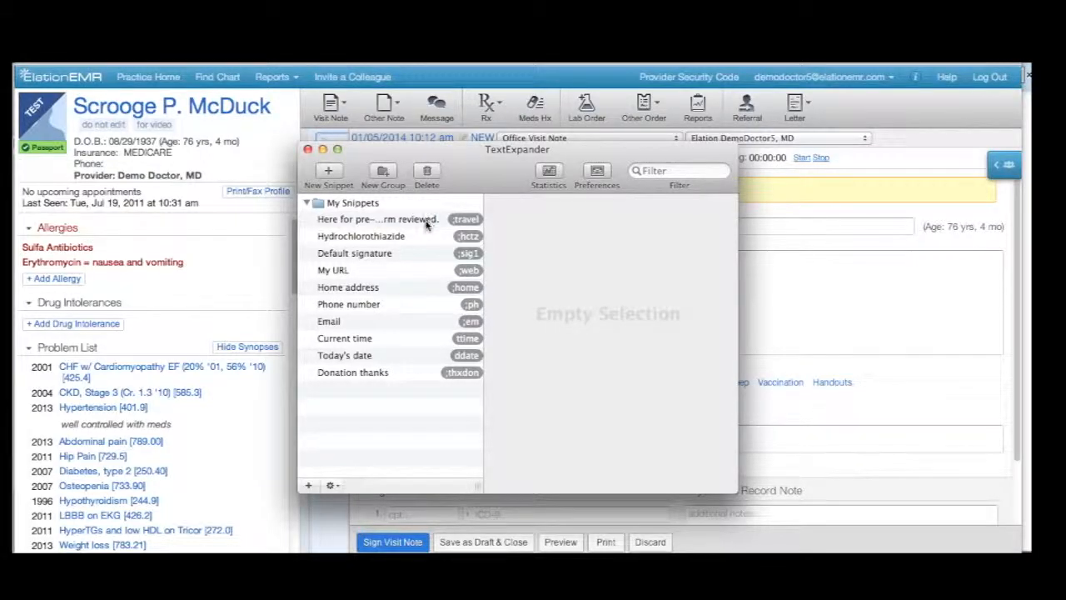
# Select the ;travel snippet in the TextExpander snippet list
pyautogui.click(378, 219)
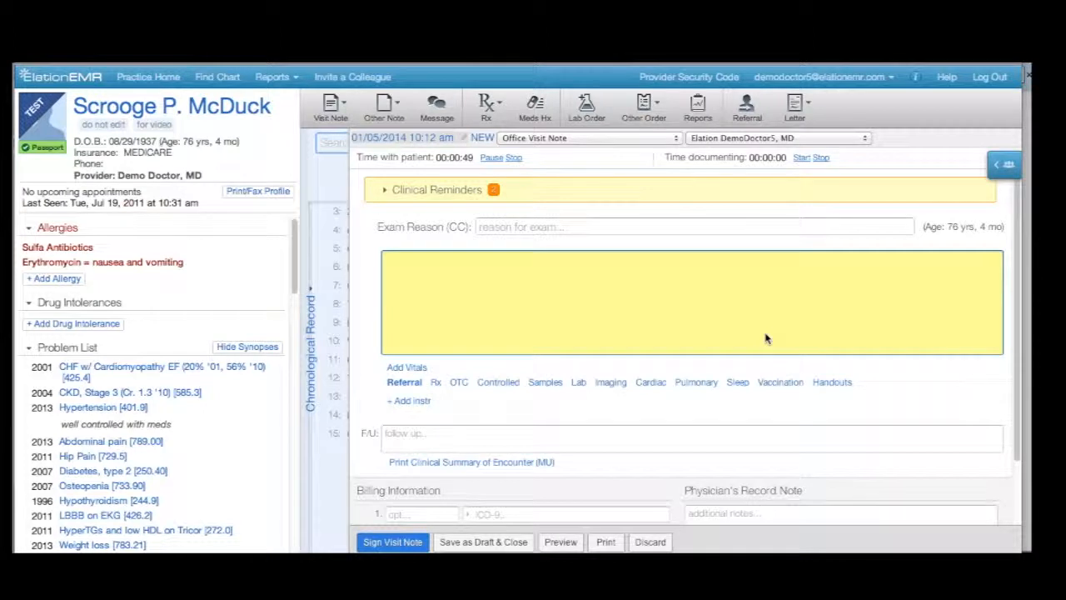
# Expand ;travel into the note's main text box and accept its fill-in form
pyautogui.click(458, 286)
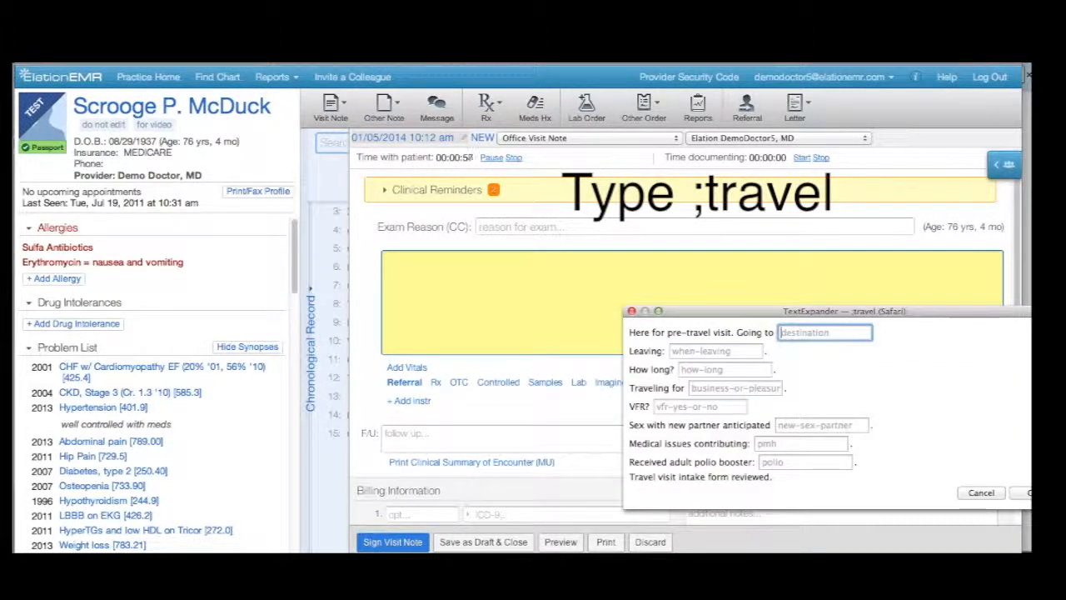
pyautogui.moveTo(843, 311); pyautogui.dragTo(705, 277)
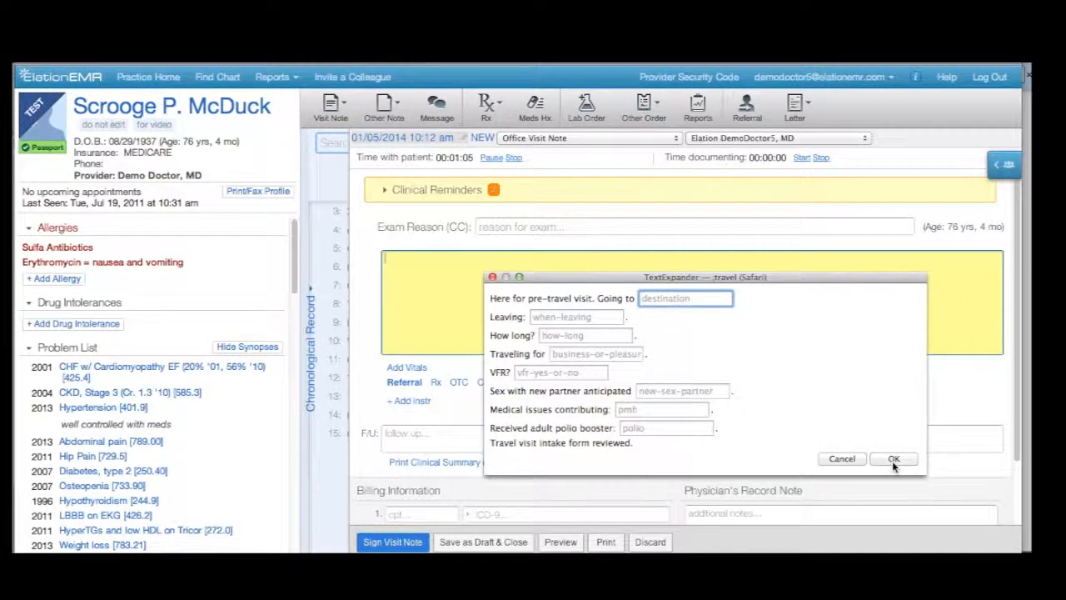
pyautogui.click(894, 459)
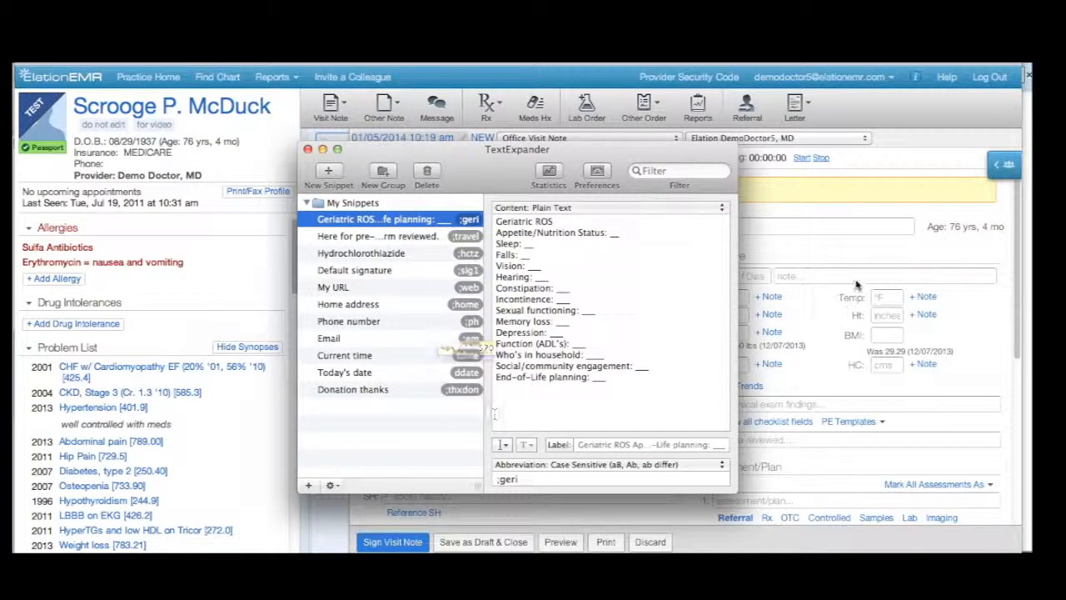
pyautogui.click(307, 149)
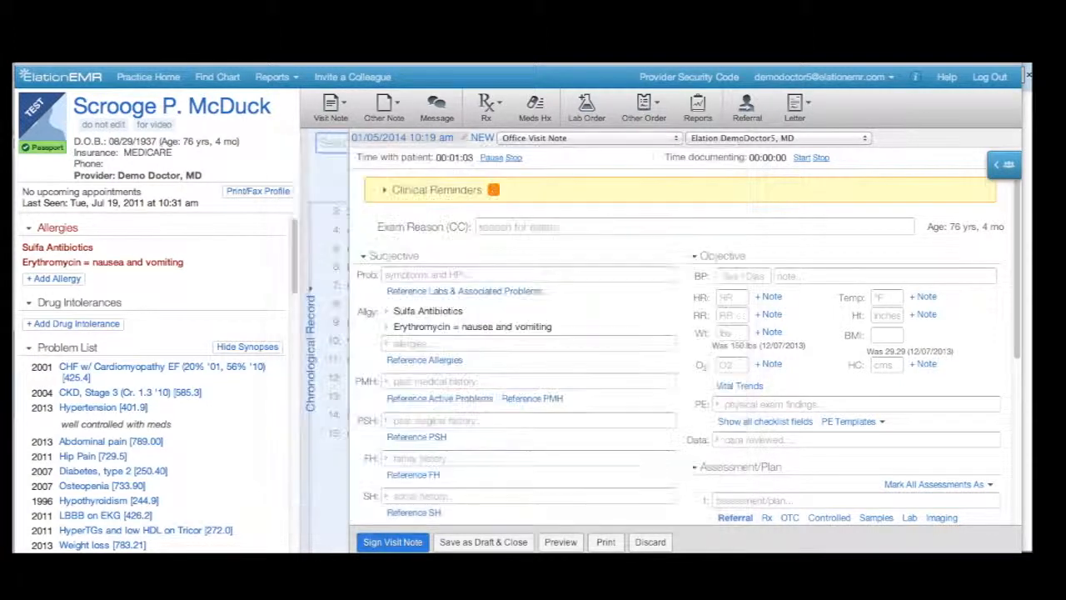
# Expand ;geri into the ROS field after dismissing the ROS Templates list
pyautogui.scroll(-3)
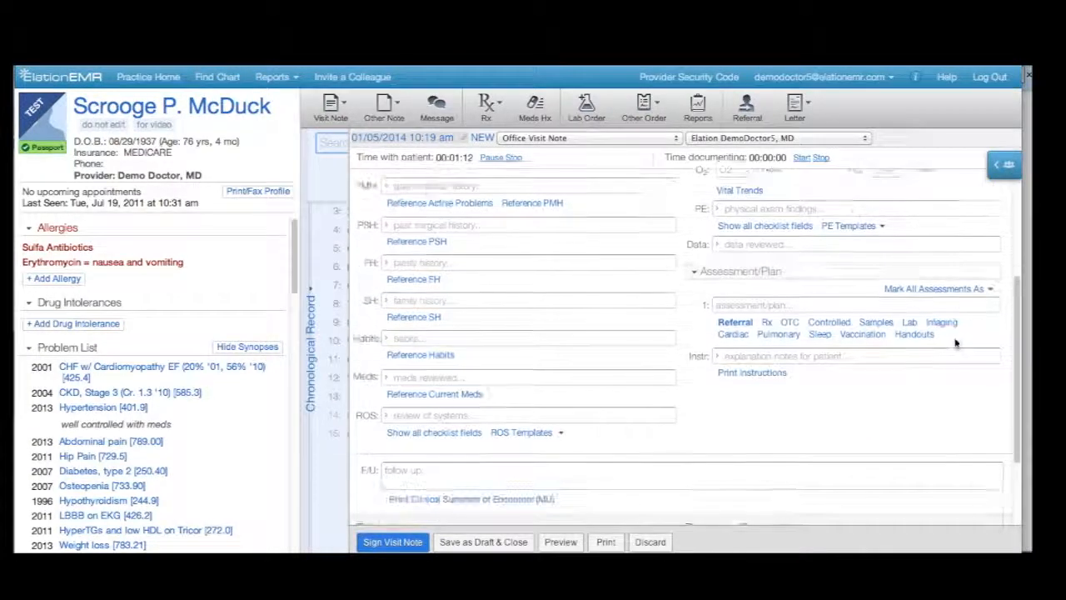
pyautogui.click(529, 415)
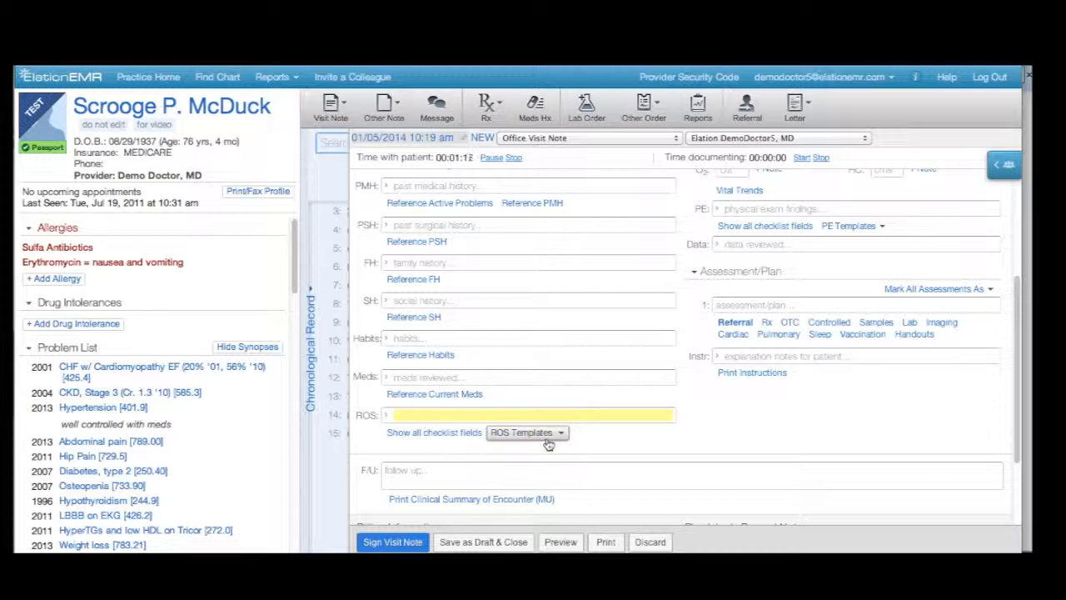
pyautogui.click(528, 431)
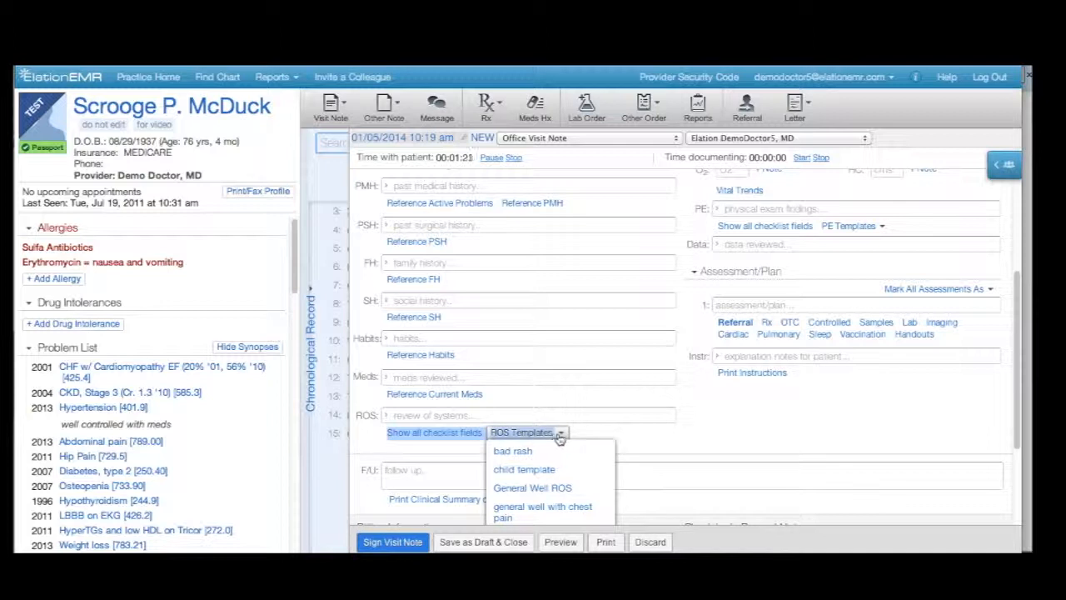
pyautogui.click(530, 414)
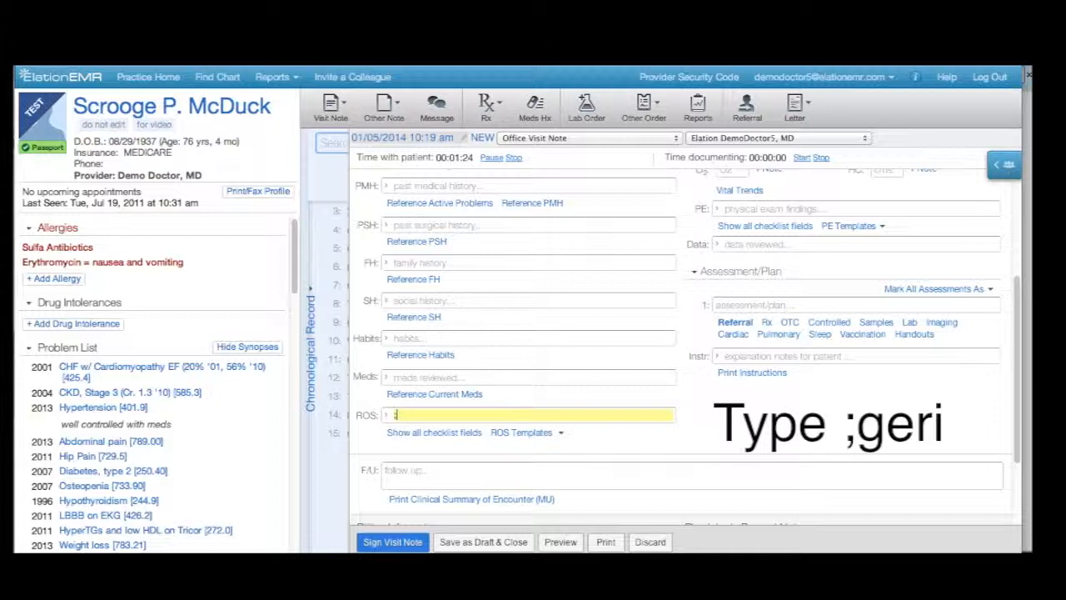
pyautogui.write(';geri')
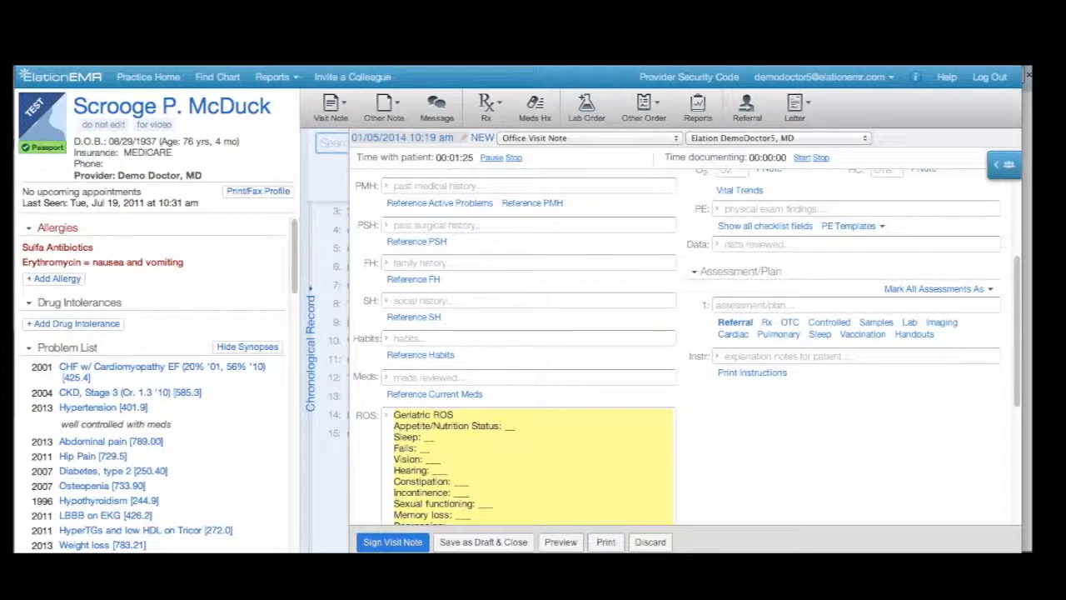
pyautogui.scroll(-3)
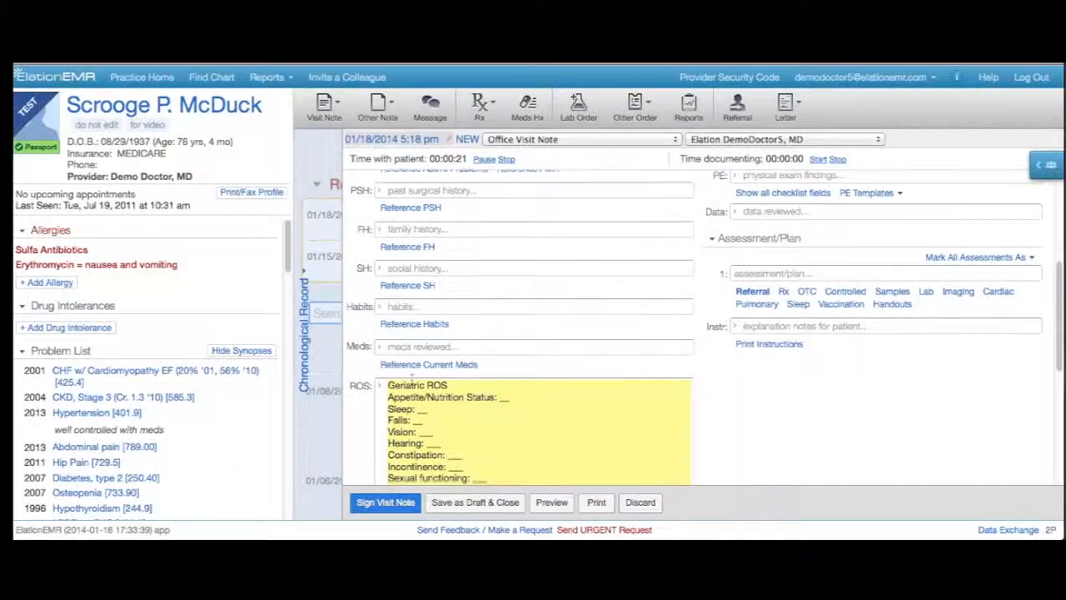
# Scroll to Assessment/Plan and type ;plan in the first assessment field
pyautogui.scroll(-3)
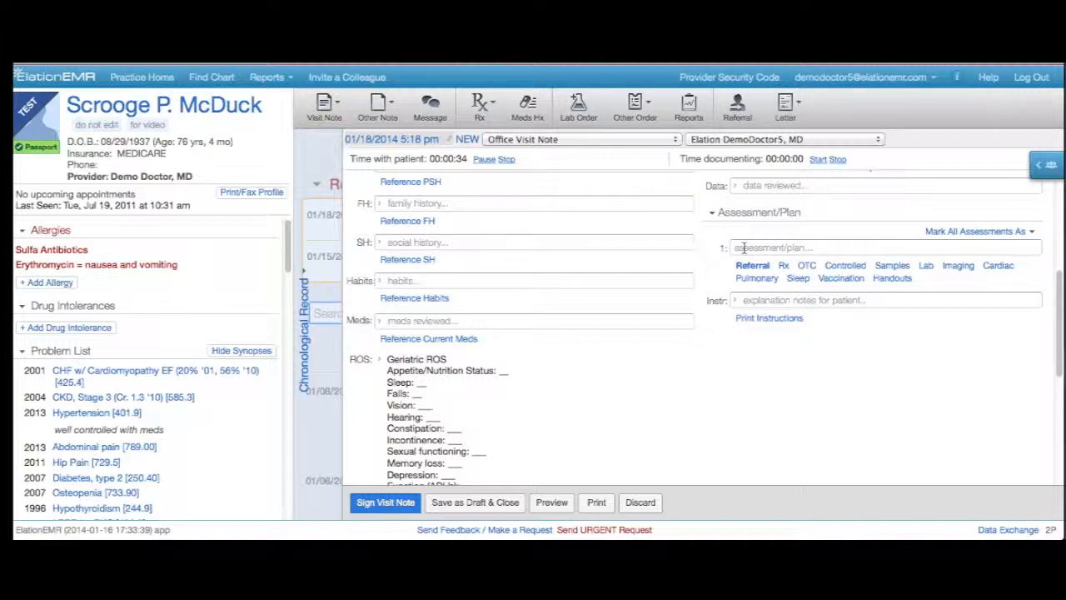
pyautogui.write(';plan')
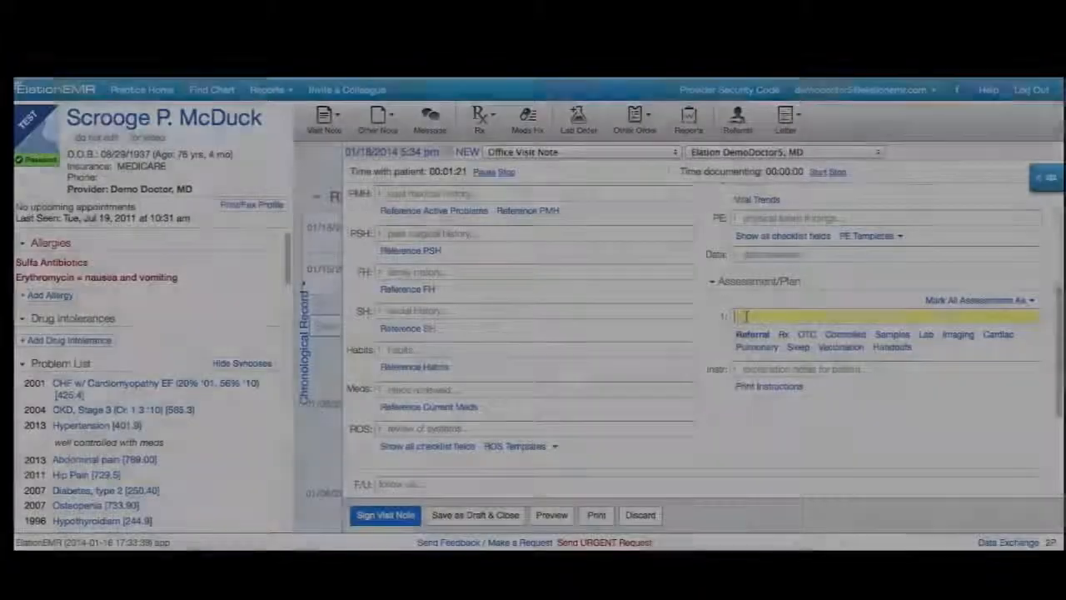
# Set assessment 1 to Hypertension and expand ;dxhtn into its Instr field
pyautogui.write('Hyperten')
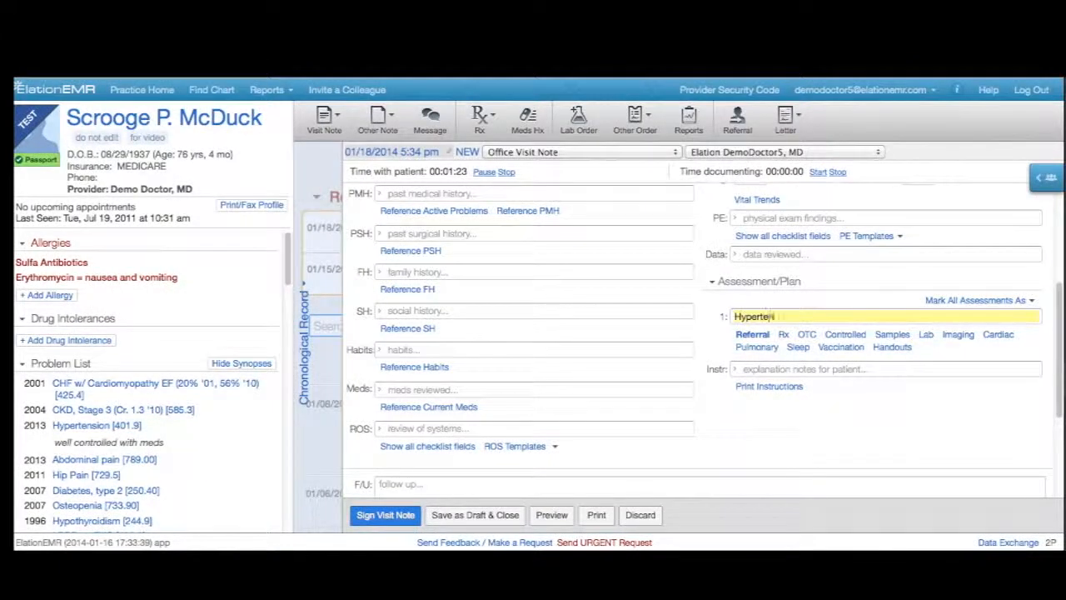
pyautogui.press('Return')
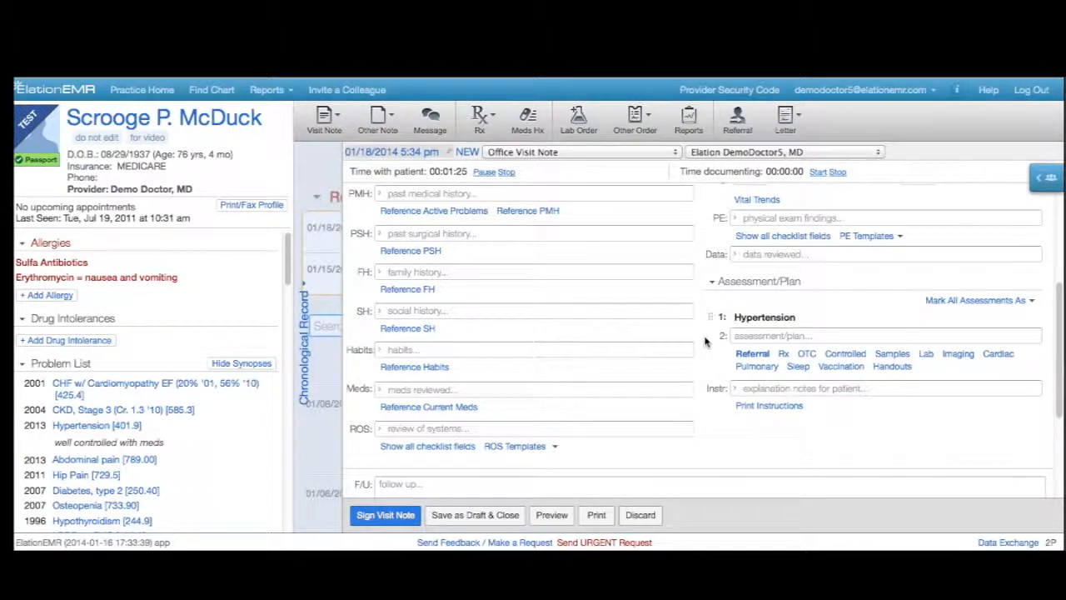
pyautogui.click(882, 388)
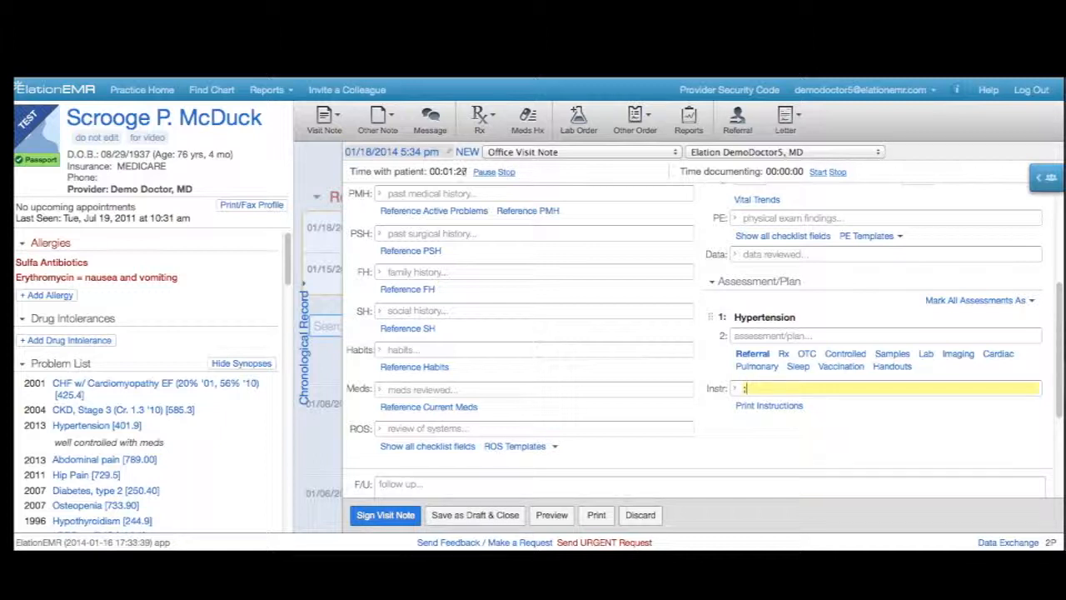
pyautogui.write(';dxhtn')
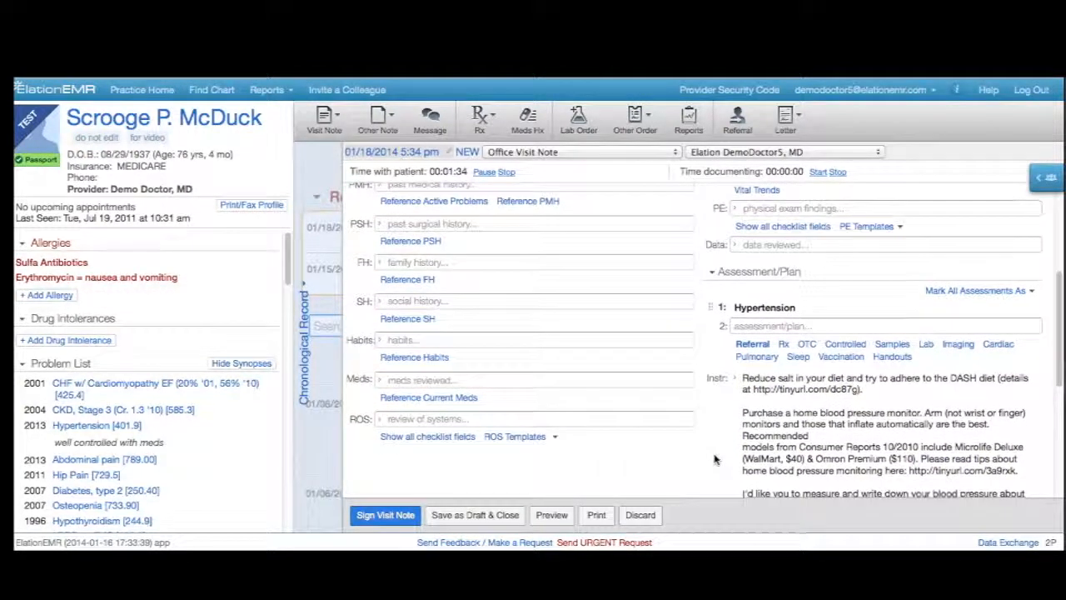
pyautogui.scroll(-3)
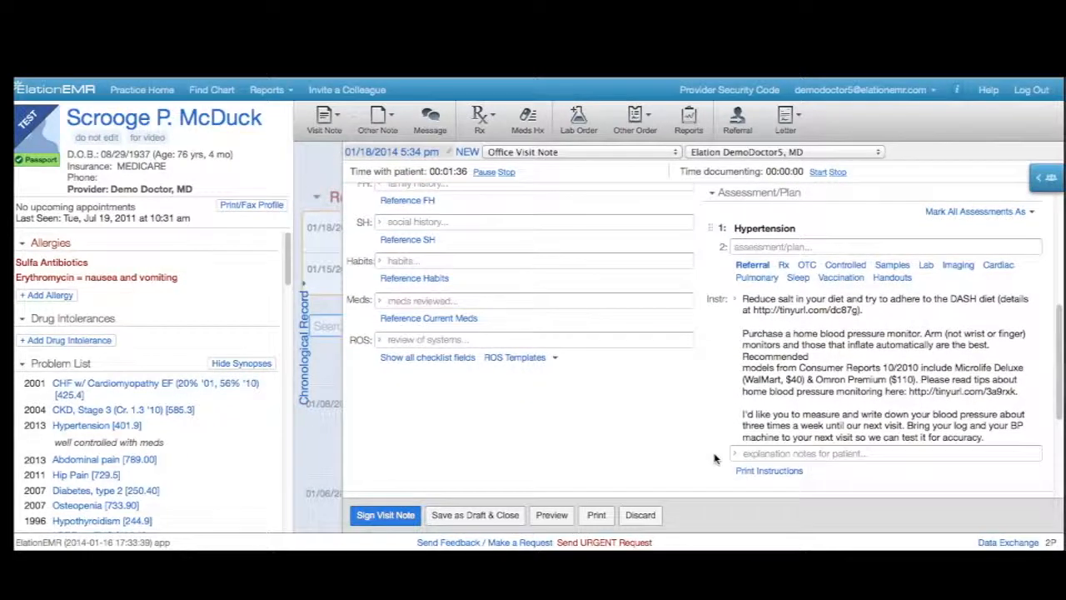